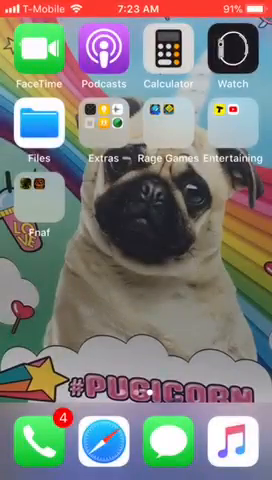
# - Check camera rooms on the Night 4 map as power drains to about 68% at 1 AM
pyautogui.click(26, 190)
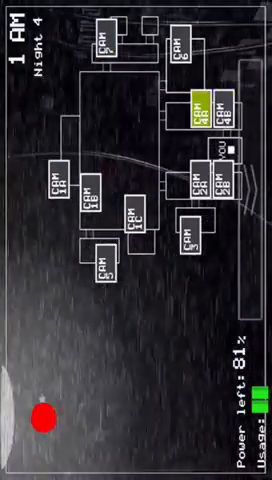
pyautogui.click(78, 196)
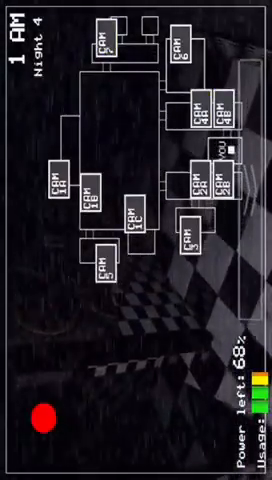
# - Manage the office doors and lights as Night 4 passes 2 AM with 51% power
pyautogui.click(202, 172)
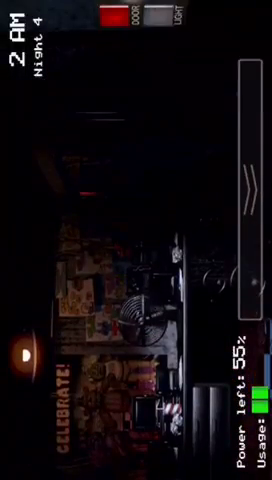
pyautogui.click(160, 20)
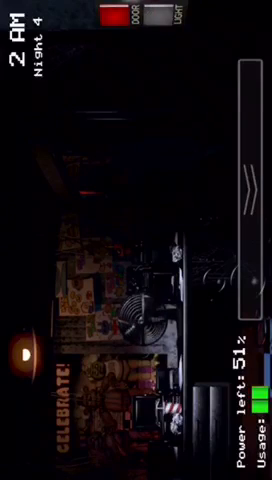
pyautogui.click(170, 18)
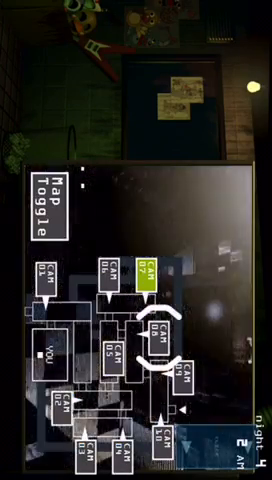
# - Check a room from the Five Nights at Freddy's 2 camera map before leaving the game
pyautogui.click(46, 200)
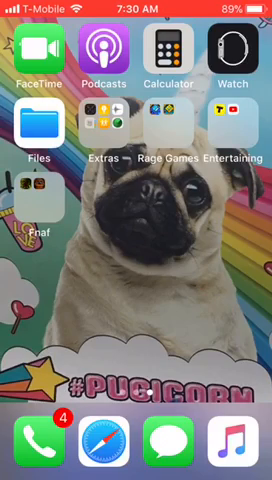
# - Swipe to a different home screen page showing Clock, Weather, Notes and App Store
pyautogui.hscroll(-3)
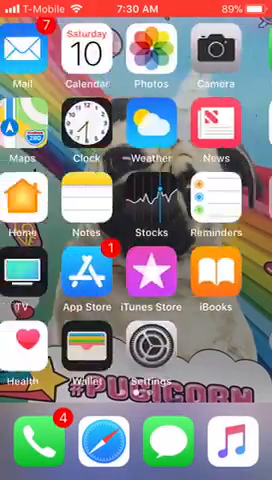